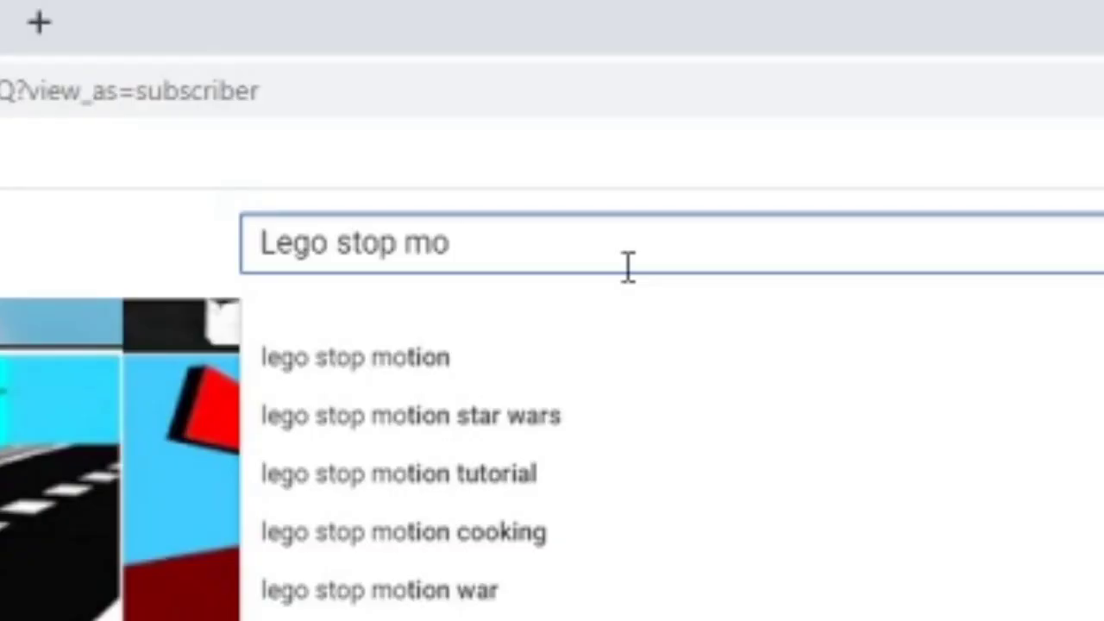
# Search YouTube for 'Lego stop motion' toward the Lego Batman vs Virus video.
pyautogui.click(354, 356)
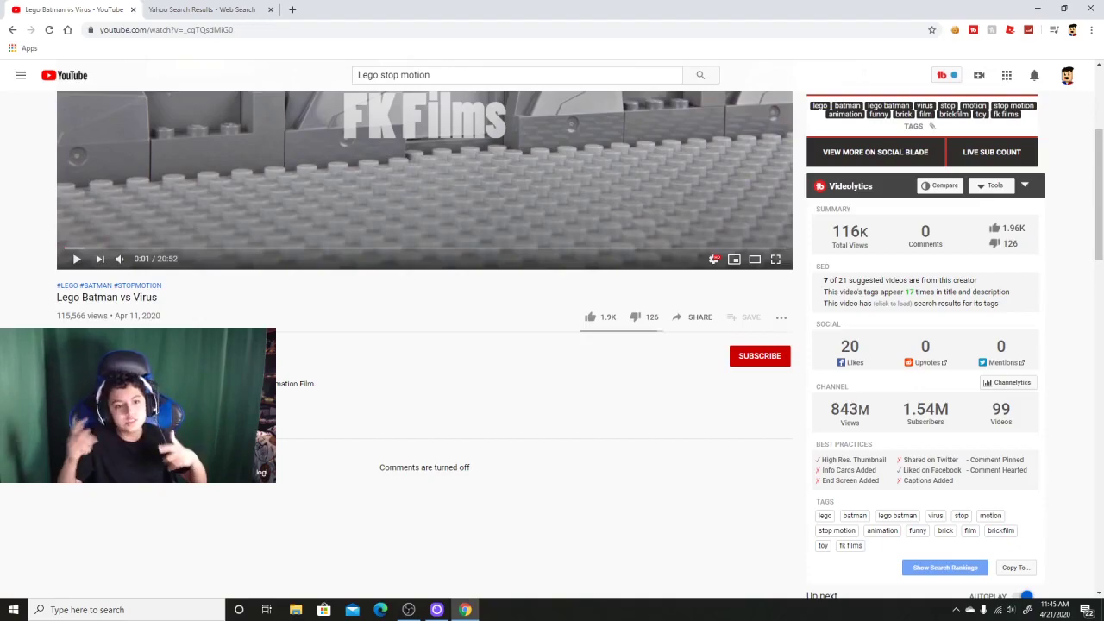
# Scroll down the Lego Batman vs Virus video page before switching tabs.
pyautogui.scroll(-3)
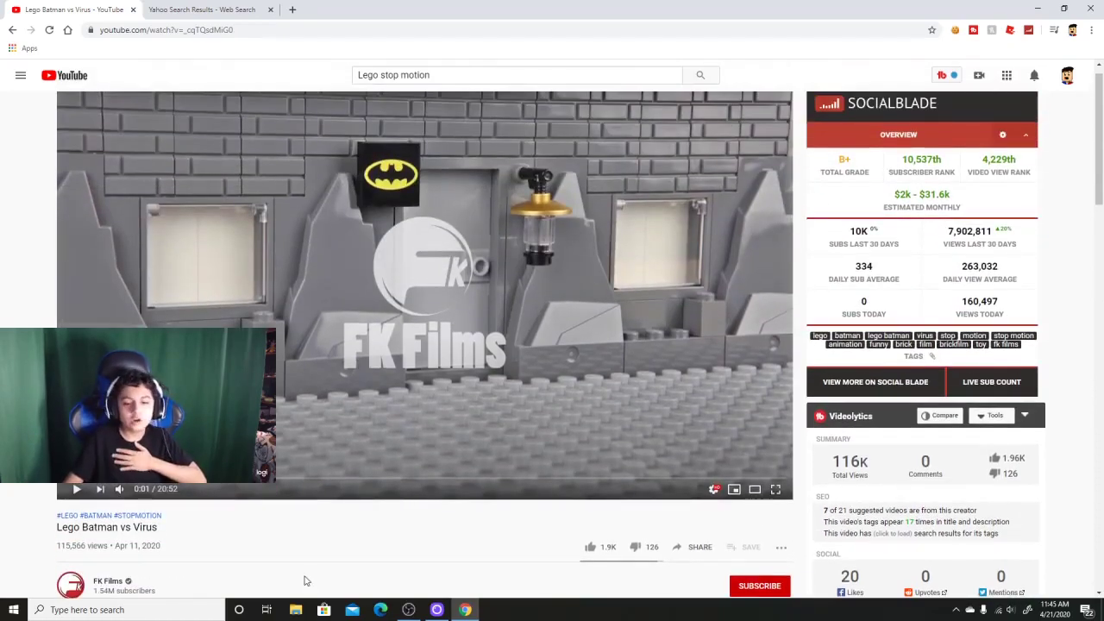
pyautogui.scroll(-3)
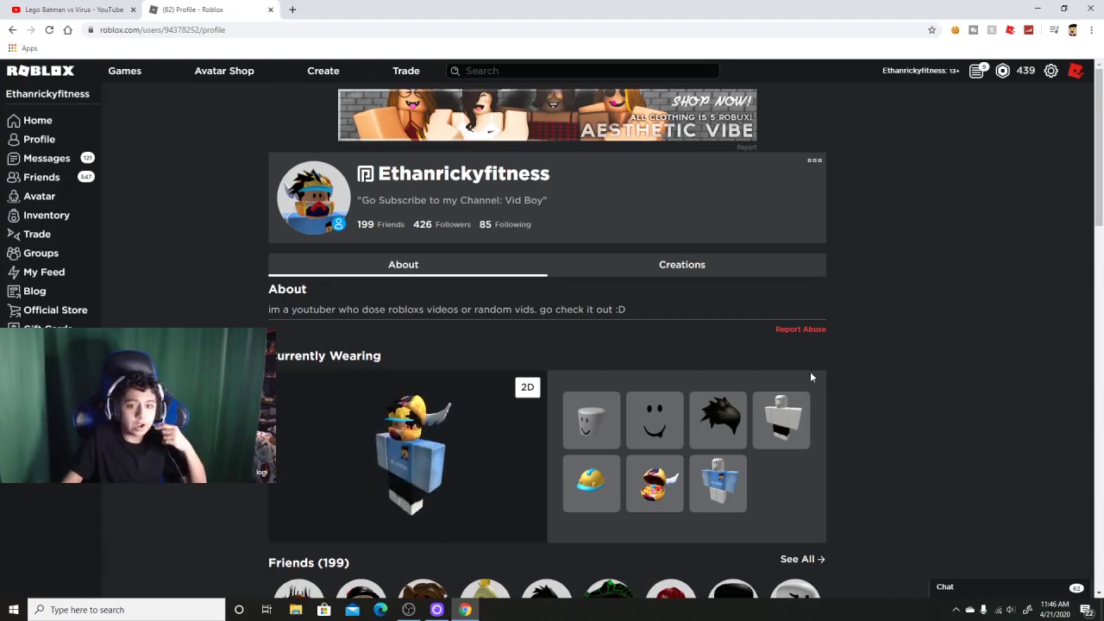
# Scroll the Roblox profile toward its statistics, then return to the YouTube tab.
pyautogui.scroll(-3)
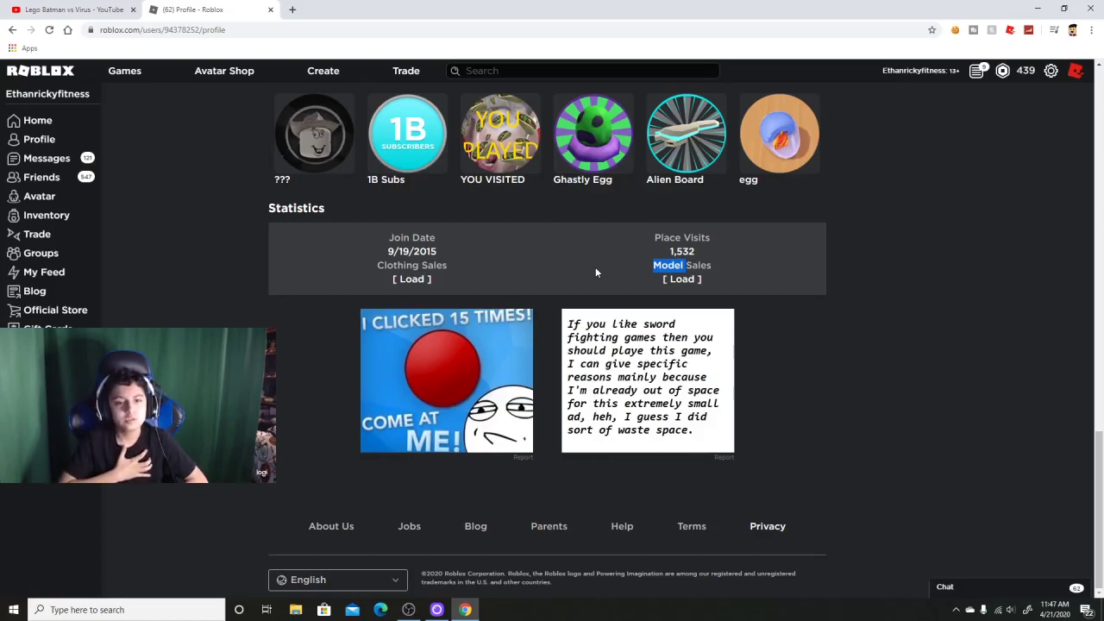
pyautogui.click(72, 10)
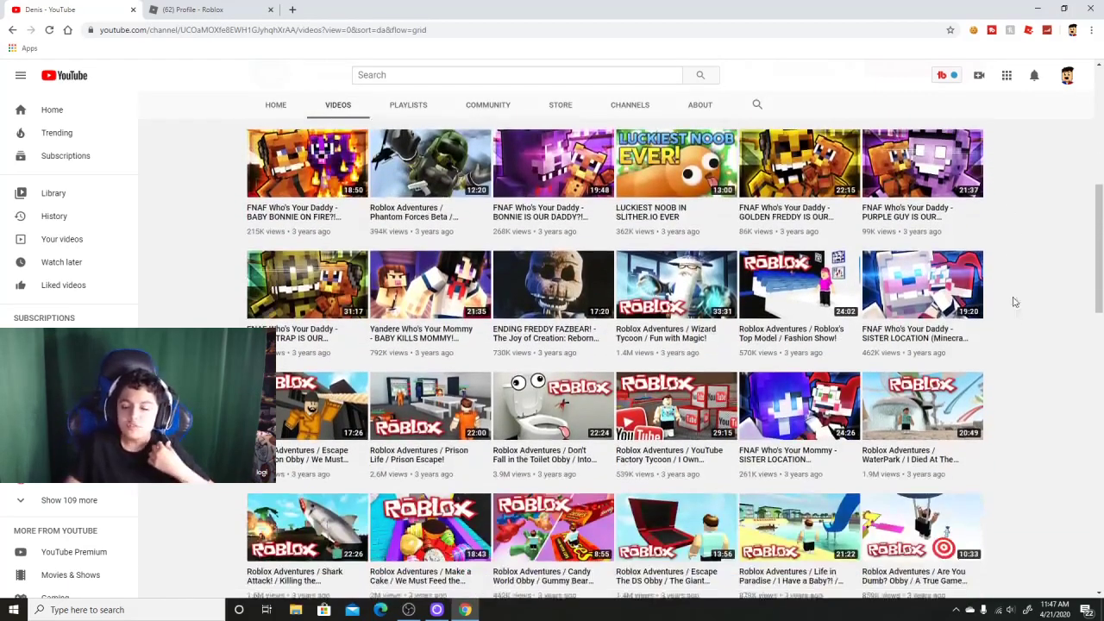
# Scroll down the channel's grid of Roblox Adventures and FNAF uploads.
pyautogui.scroll(-3)
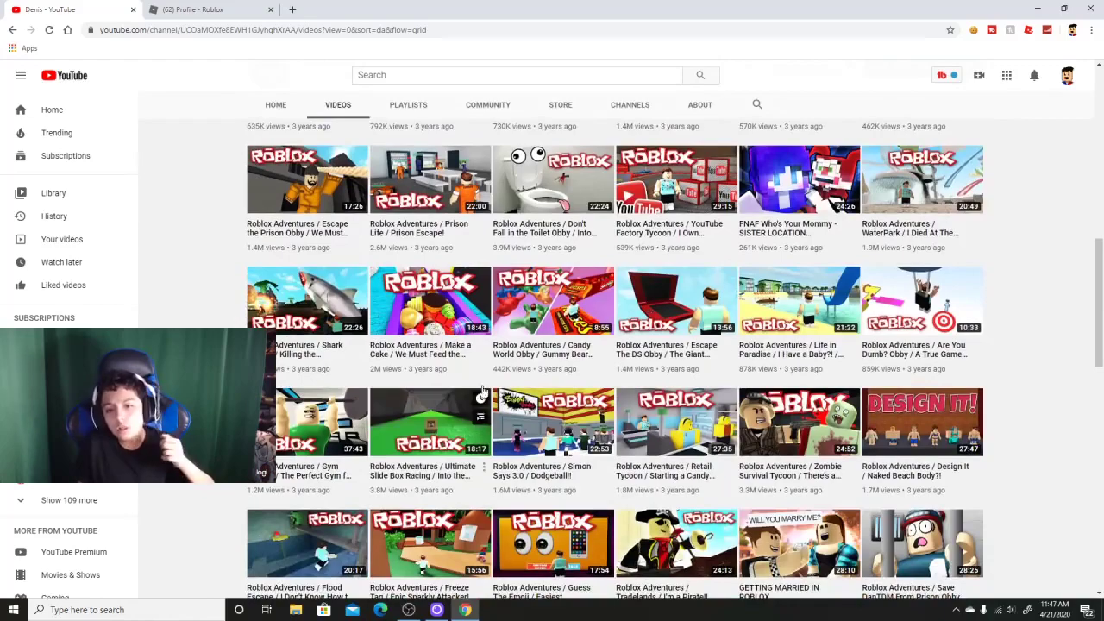
pyautogui.scroll(-3)
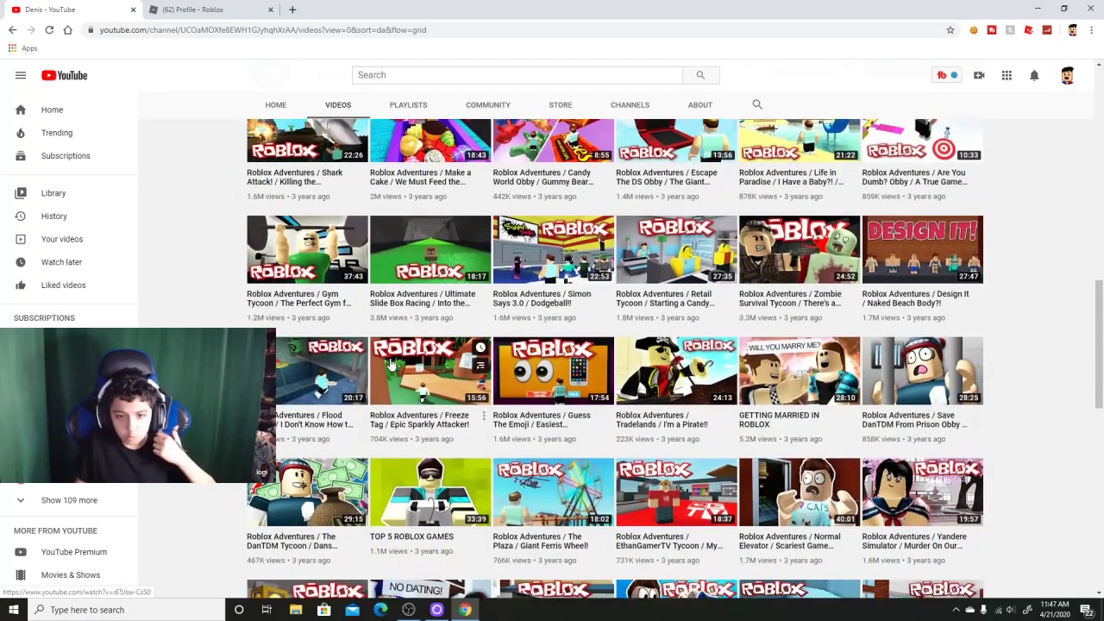
pyautogui.scroll(-3)
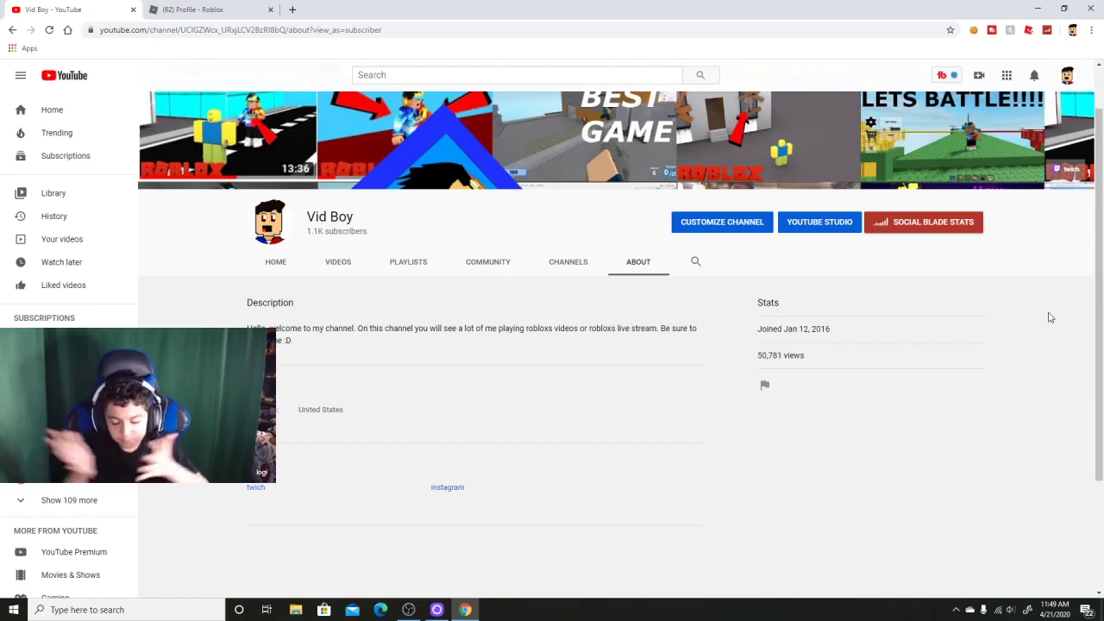
pyautogui.moveTo(1026, 293)
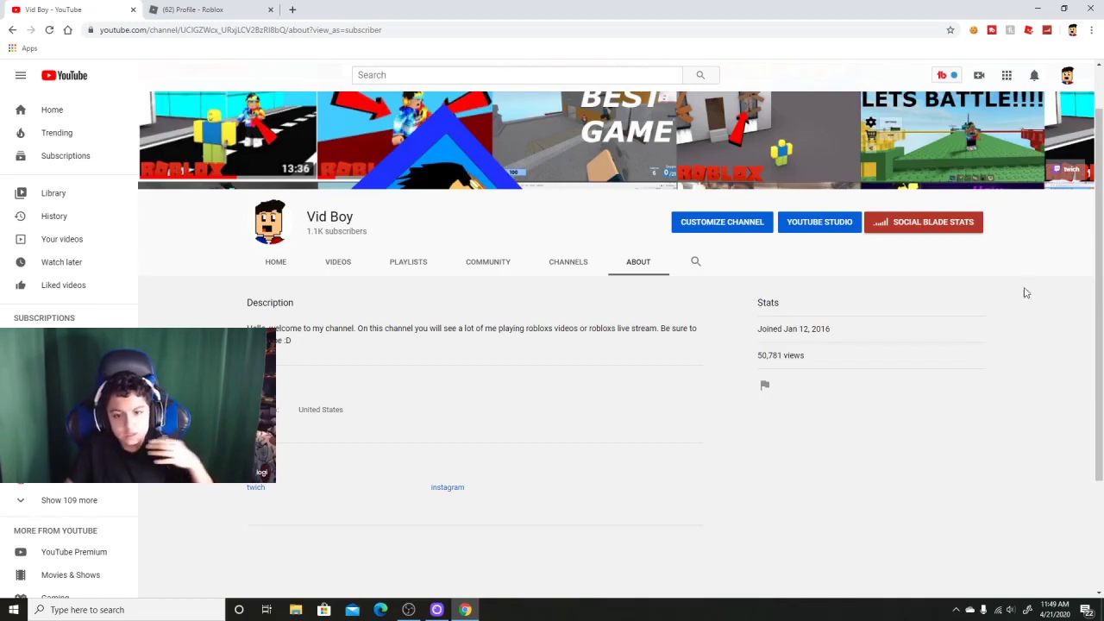
# Switch the Vid Boy channel from About to its Videos list.
pyautogui.click(338, 262)
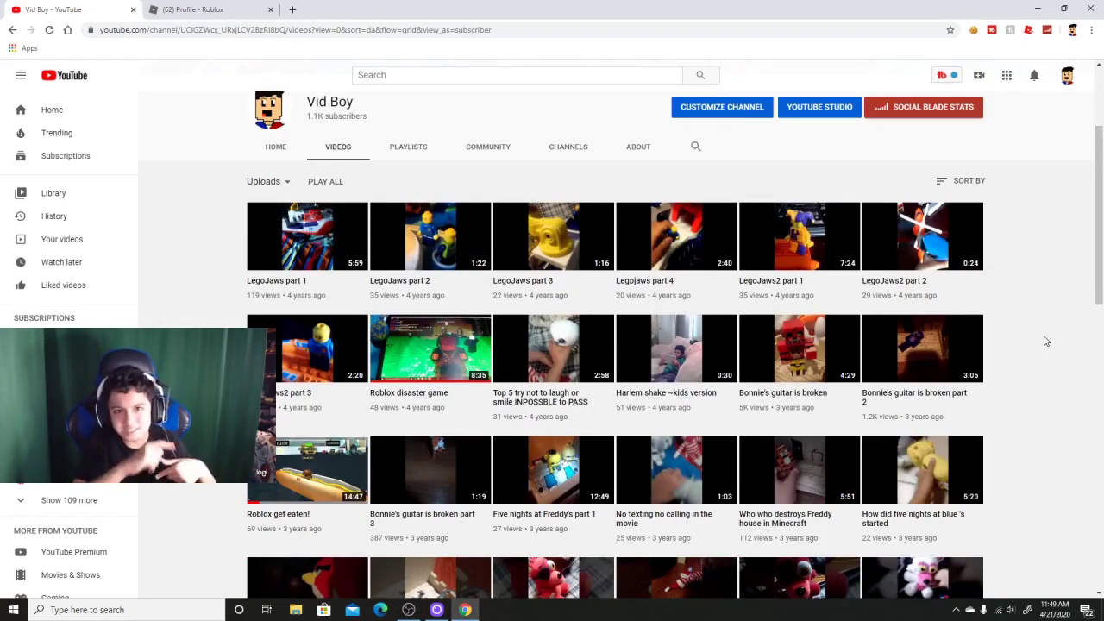
pyautogui.click(210, 11)
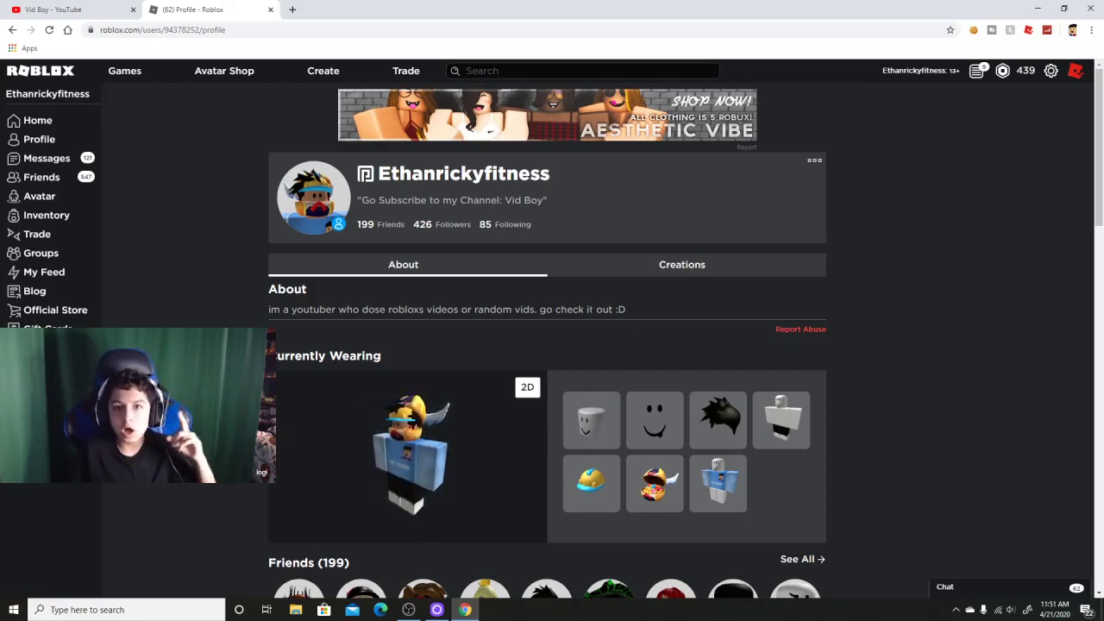
pyautogui.click(69, 10)
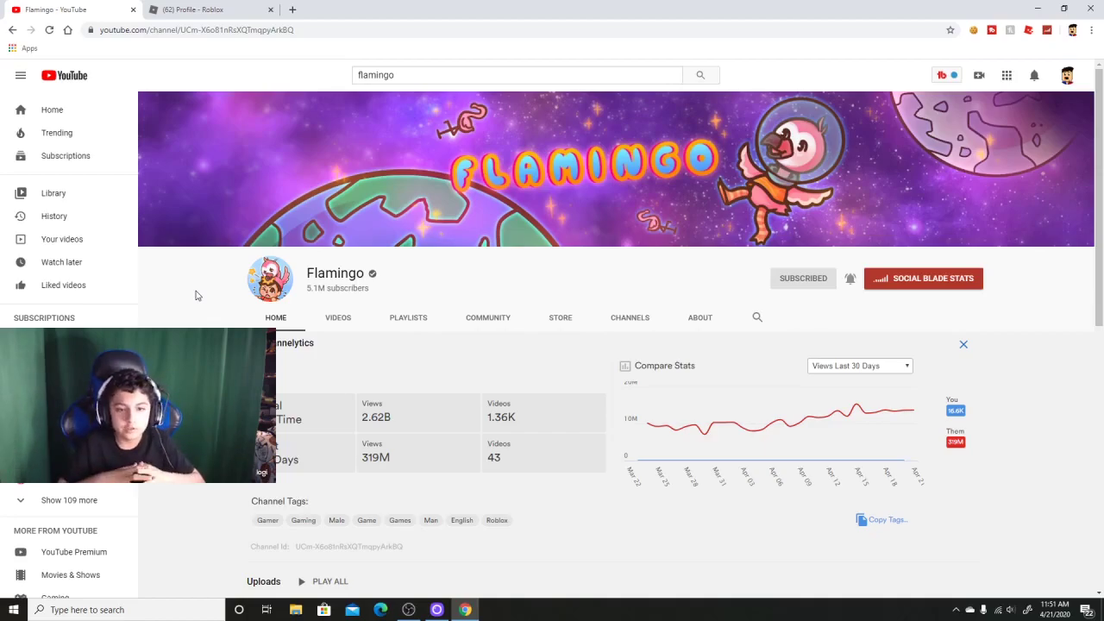
# Show Flamingo's Videos list and scroll down to years-old Roblox uploads.
pyautogui.click(338, 317)
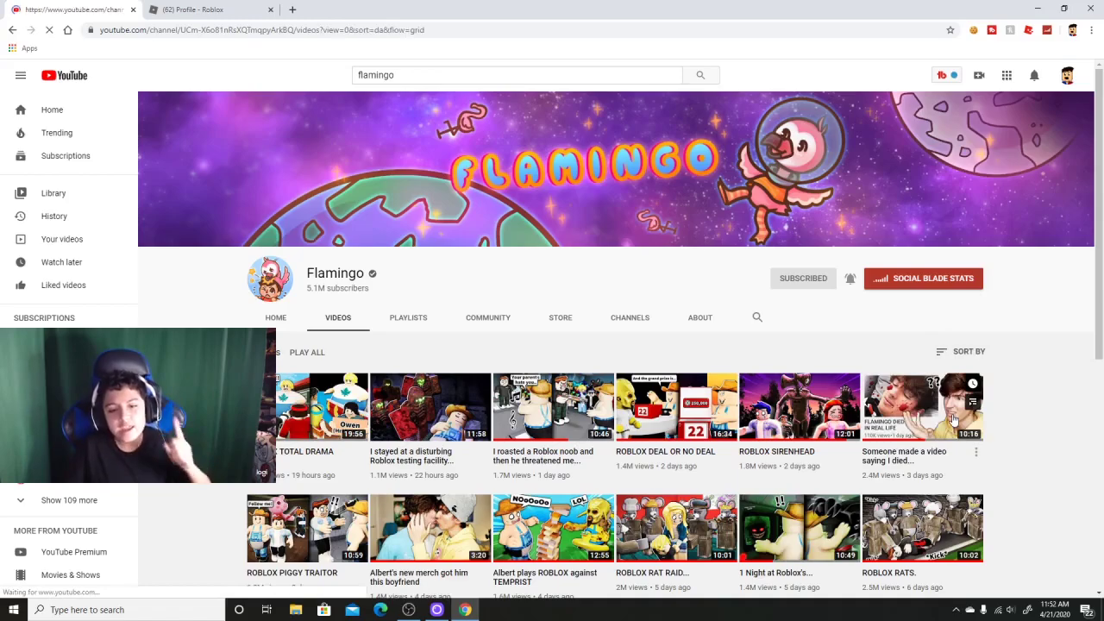
pyautogui.scroll(-3)
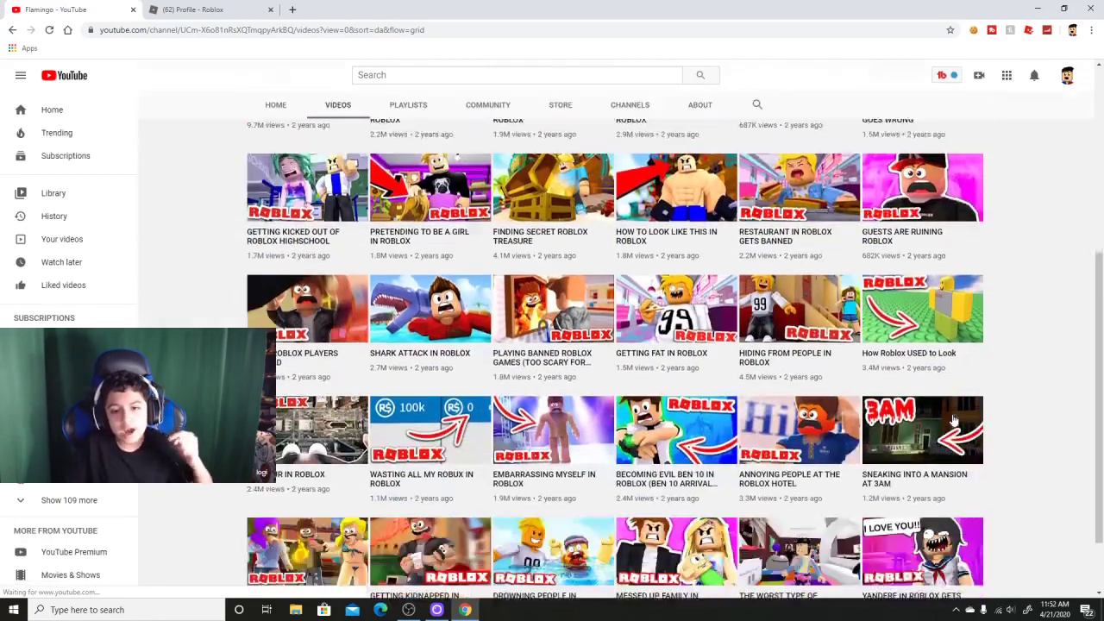
pyautogui.scroll(-3)
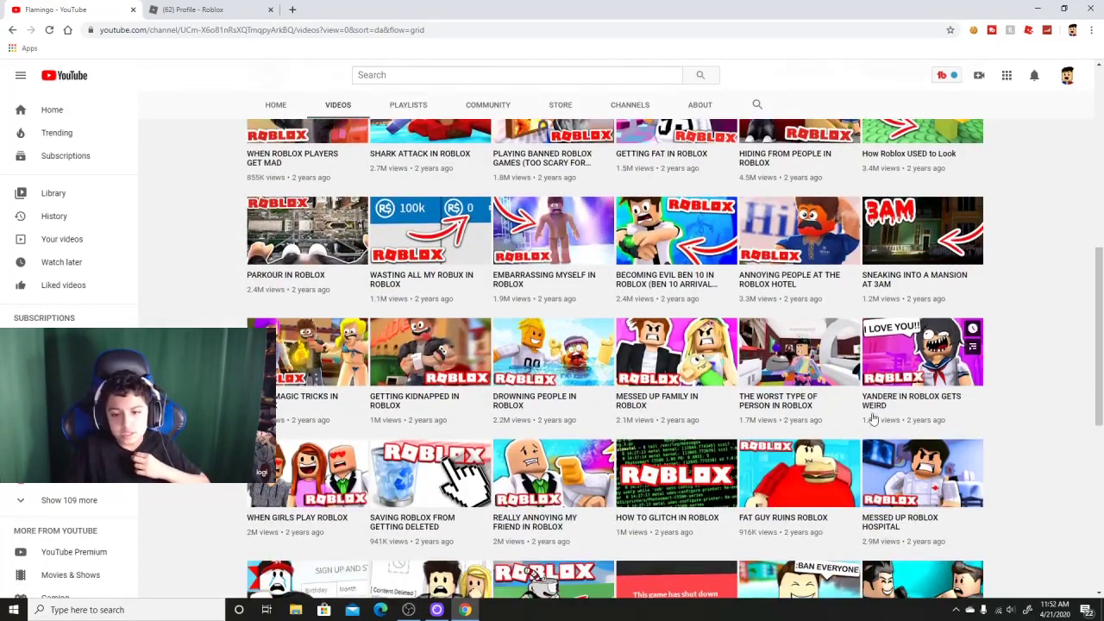
pyautogui.scroll(-3)
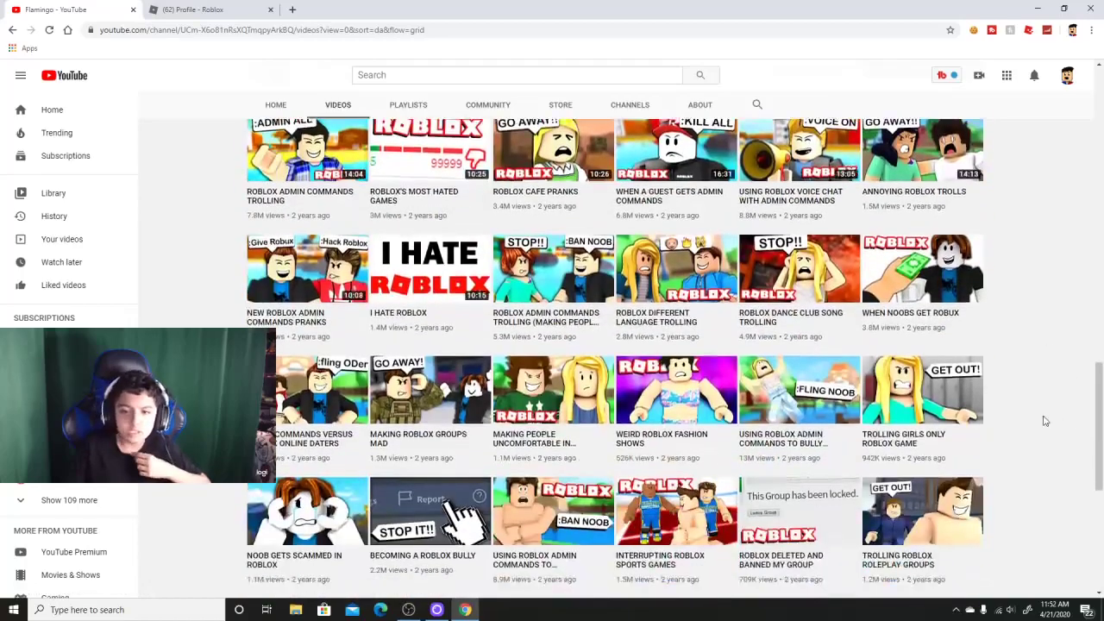
pyautogui.scroll(-3)
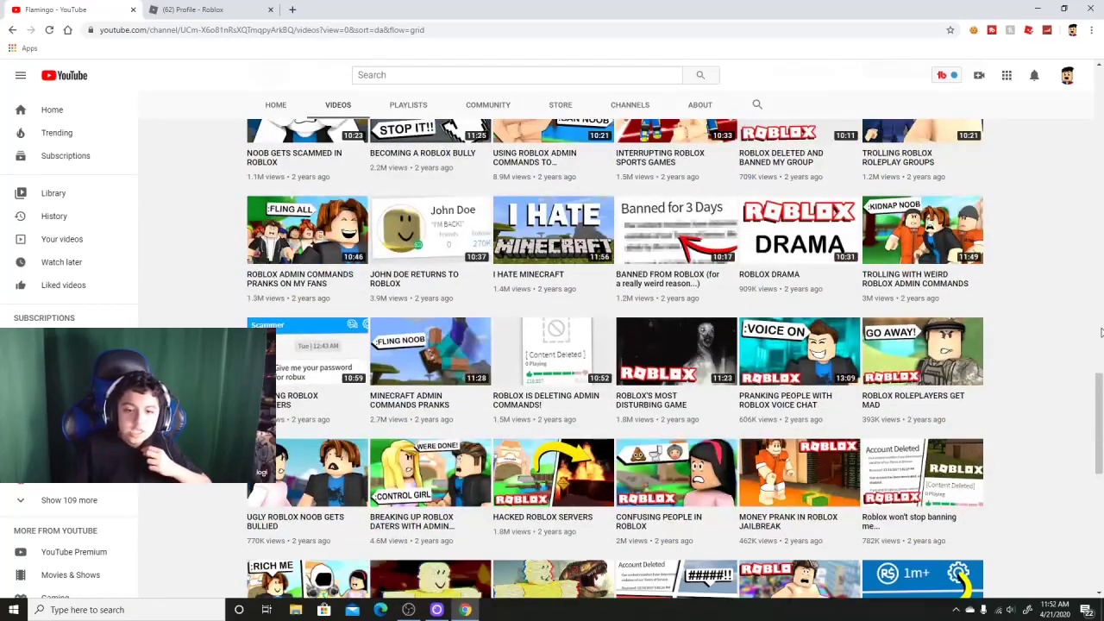
pyautogui.scroll(-3)
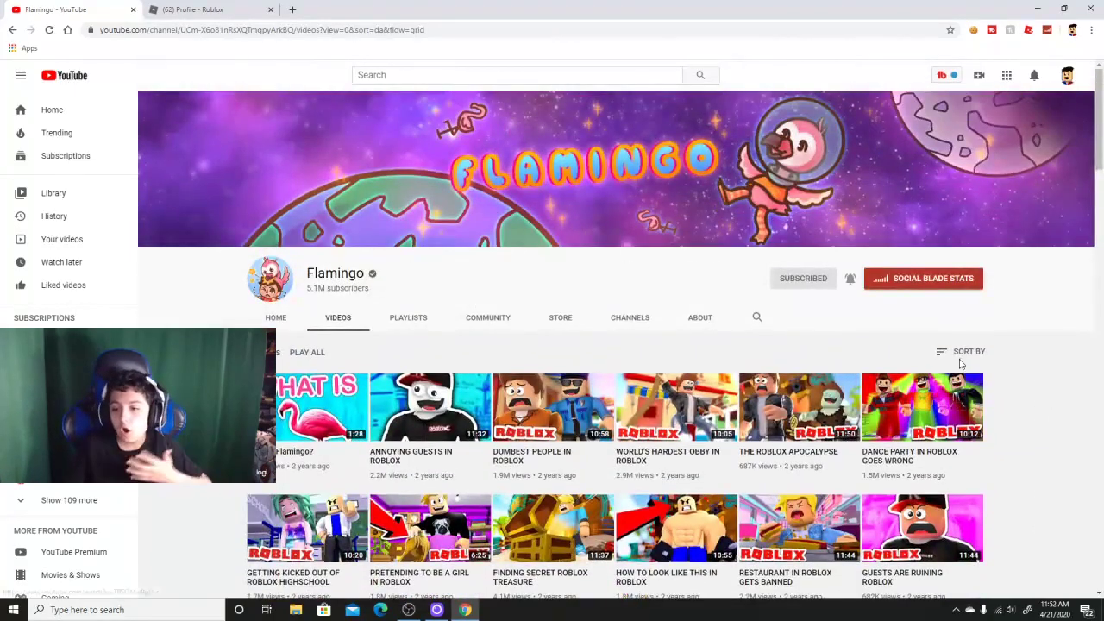
# Reorder Flamingo's videos by Date added (newest), TOTAL DRAMA first.
pyautogui.click(969, 352)
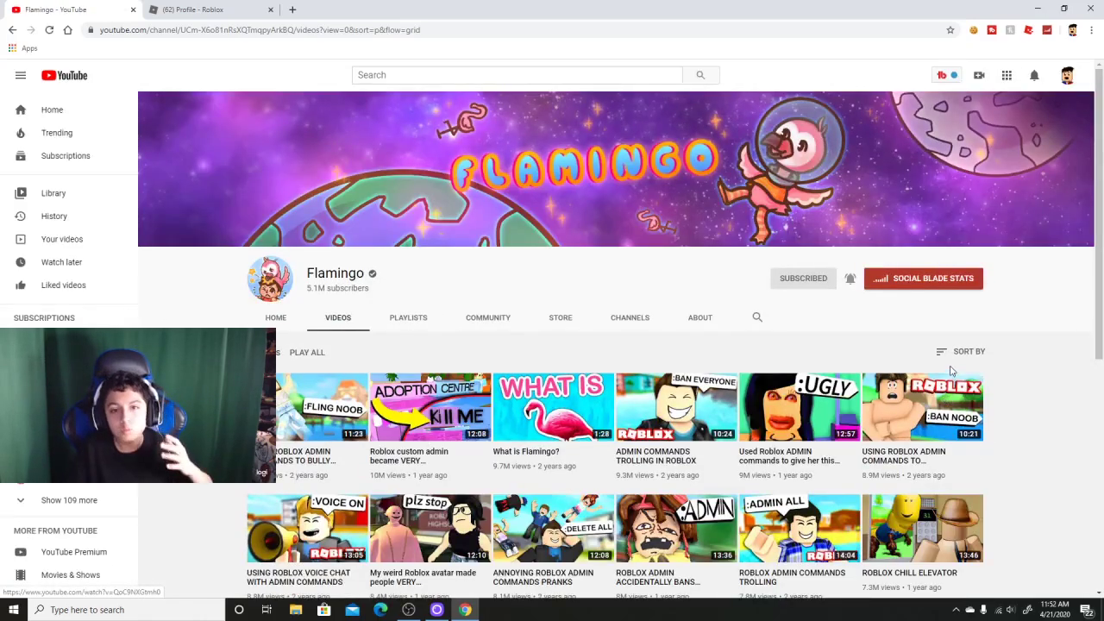
pyautogui.click(970, 352)
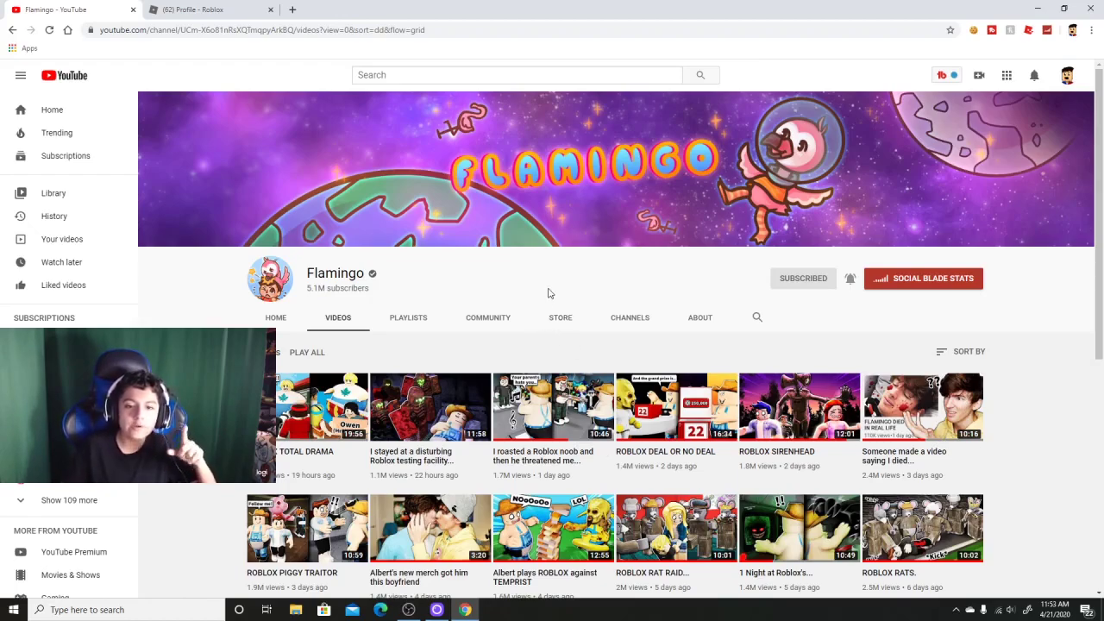
pyautogui.moveTo(567, 214)
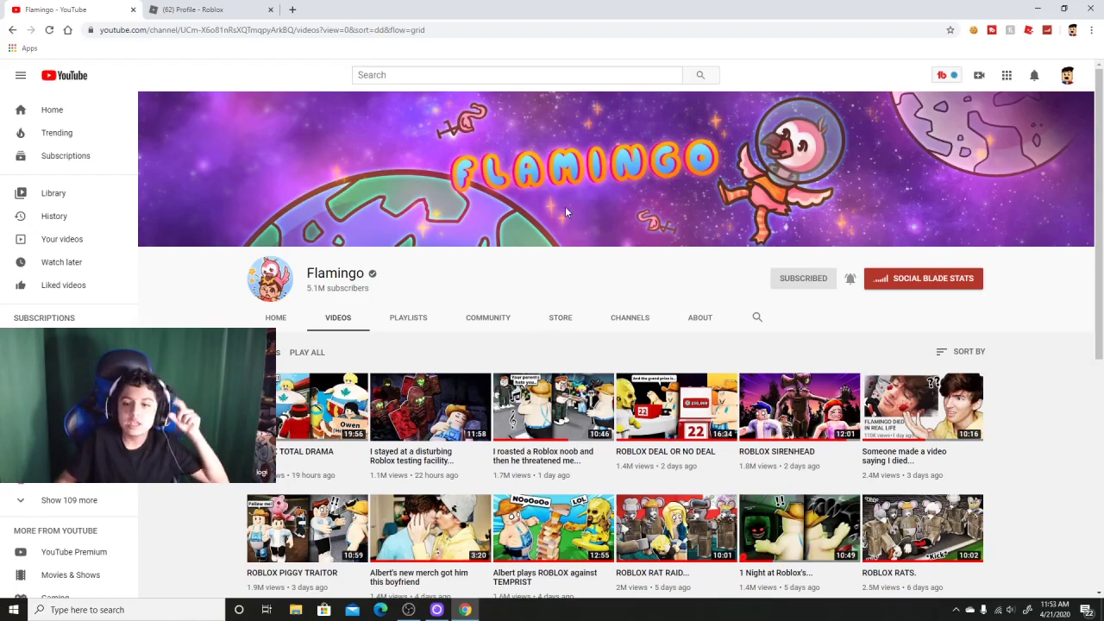
pyautogui.moveTo(567, 272)
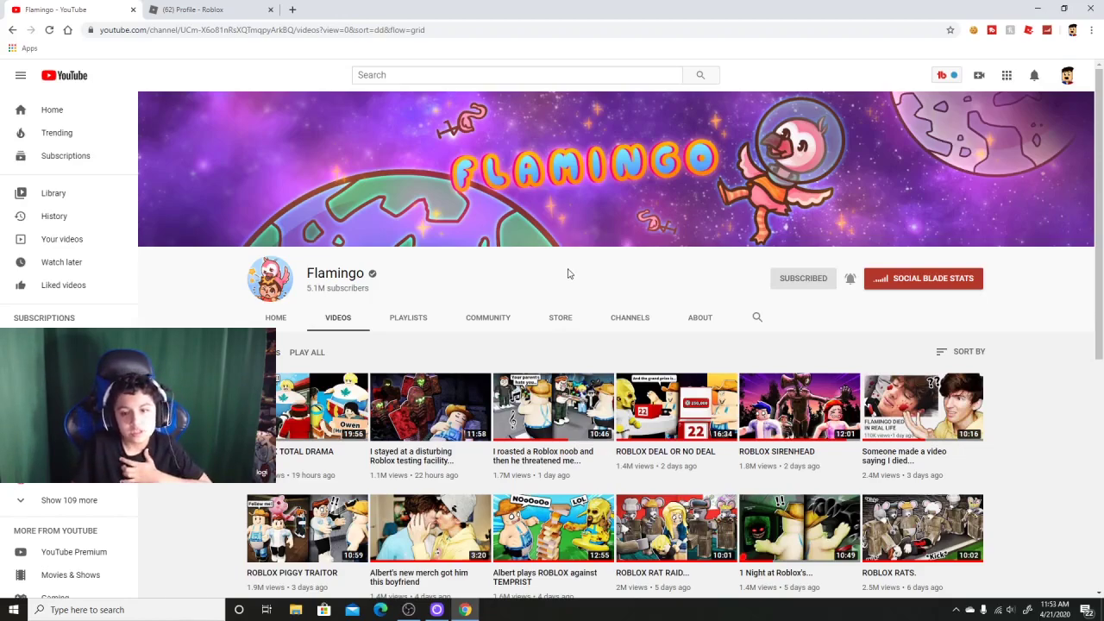
pyautogui.moveTo(590, 287)
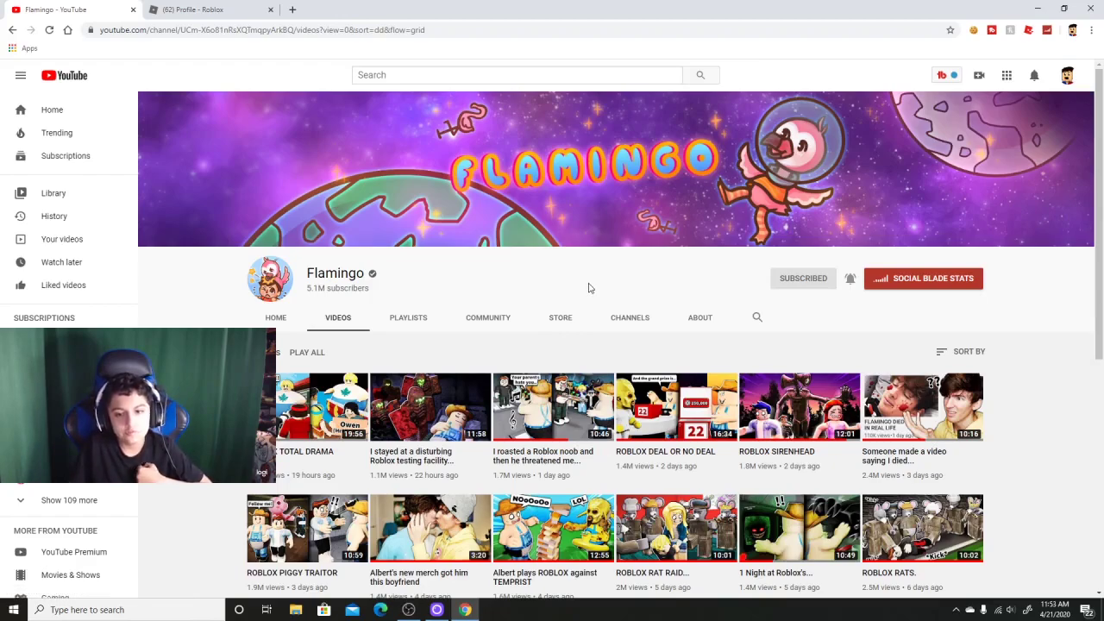